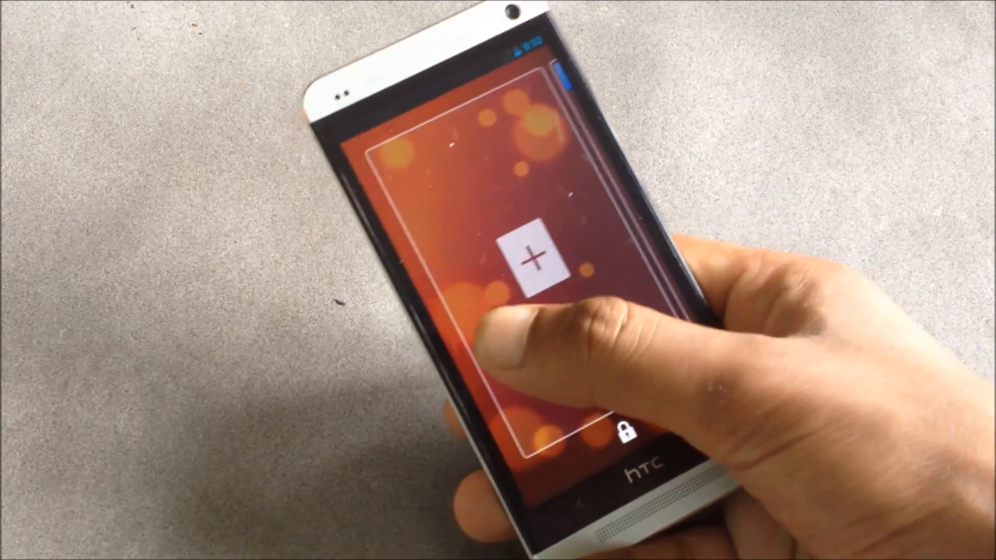
Step: Reach the lock screen's empty add-widget page with the plus sign
click(532, 259)
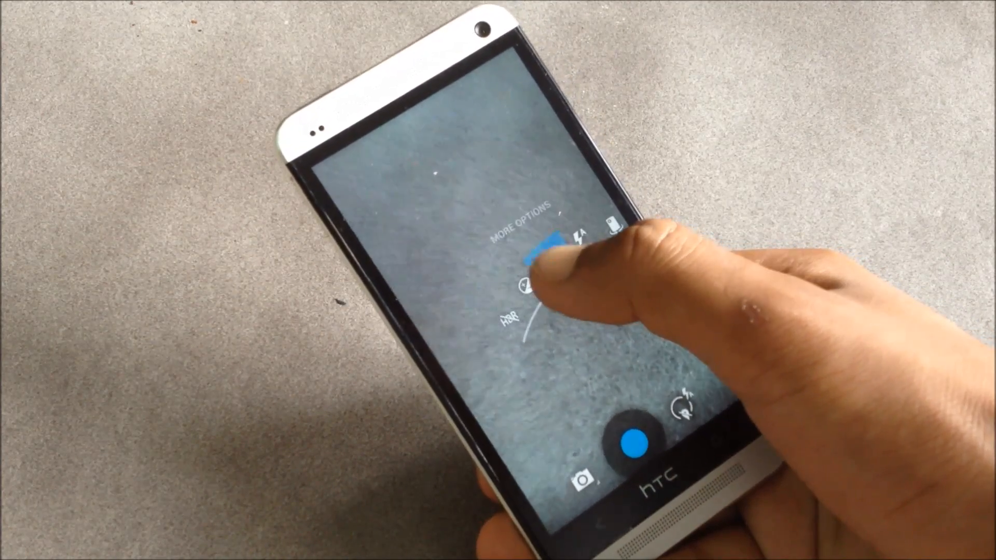
Step: Show the Camera's More Options with flash and HDR controls
click(568, 238)
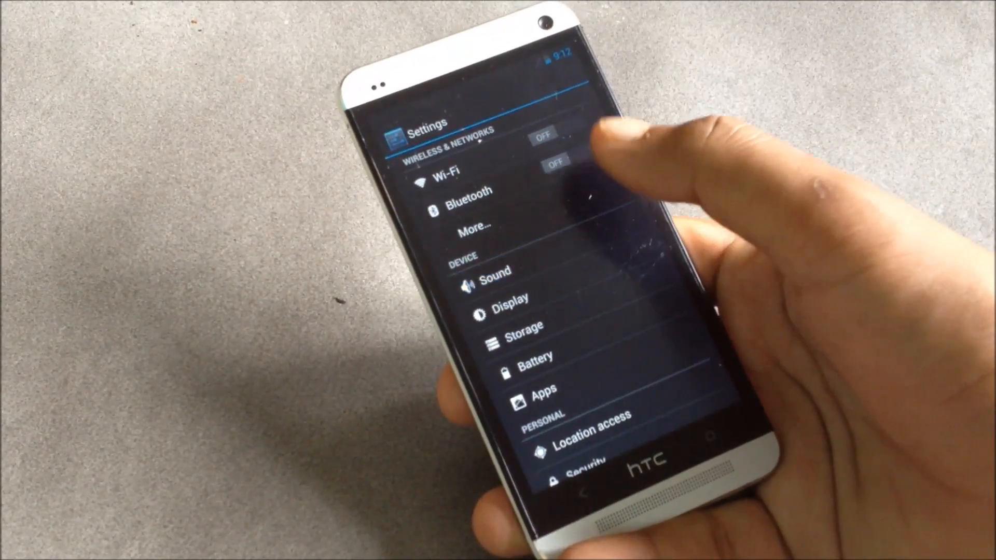
Step: Bring up the main Settings list with Wireless & networks and Device sections
click(494, 268)
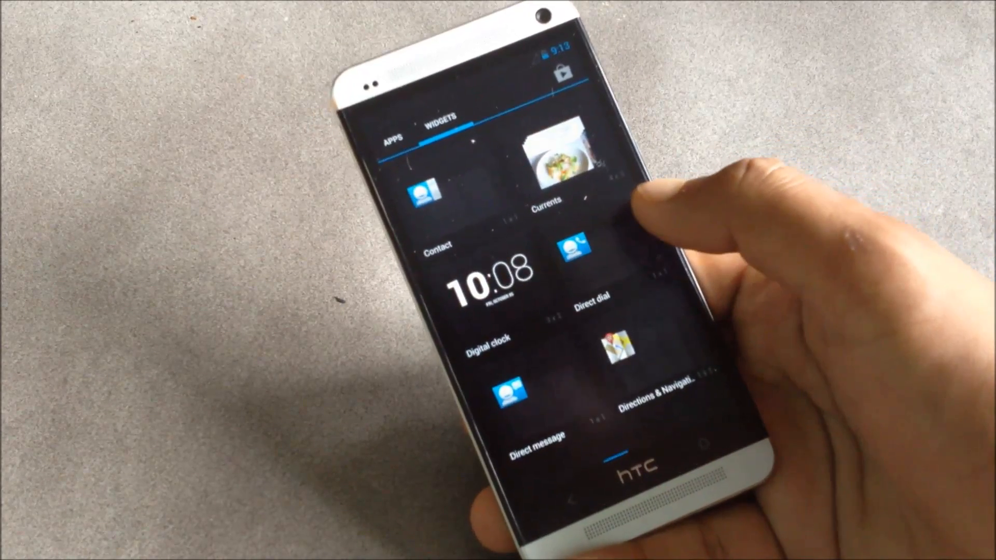
Step: Scroll the Widgets list to the Email, Gmail, Google Keep and Google Now entries
scroll(down, 3)
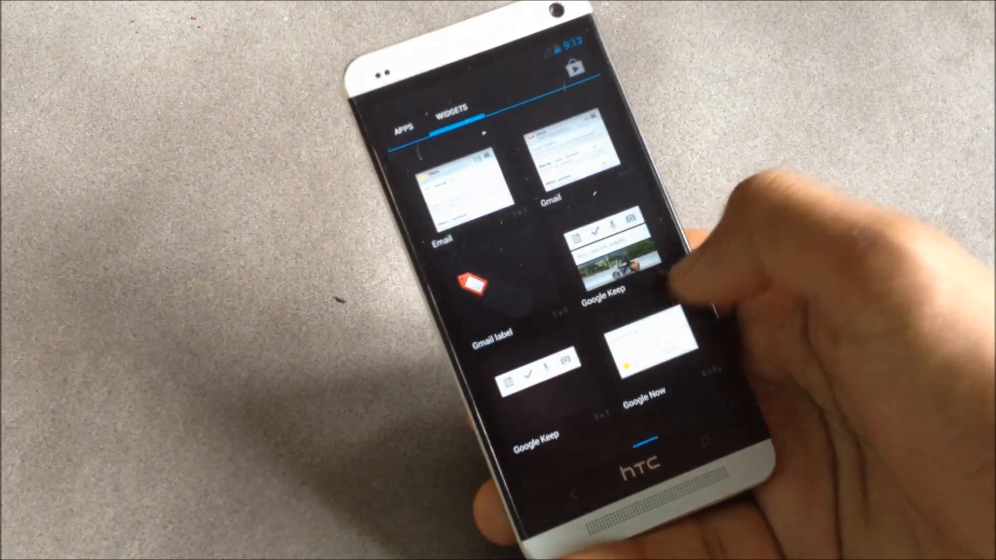